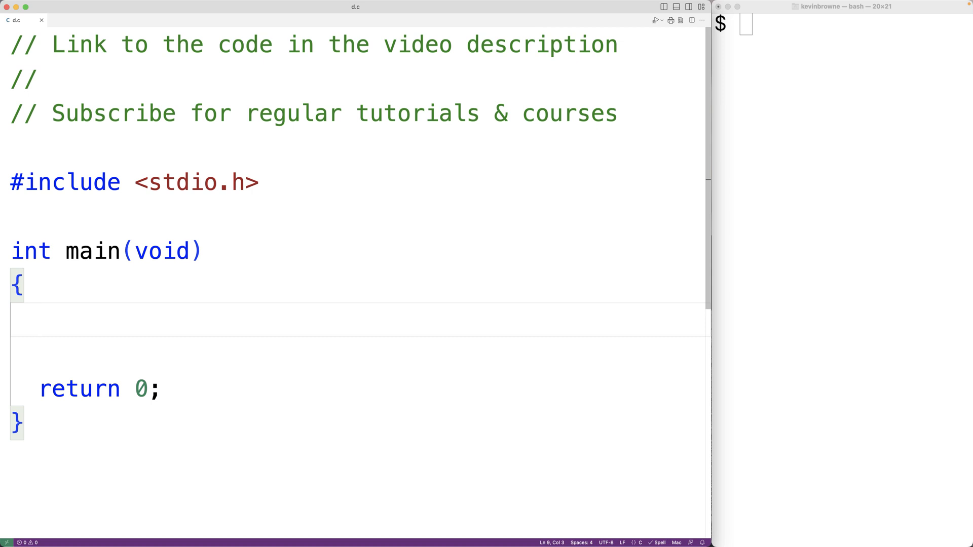
Declare char b[] = "A simple string."; inside main
{"action": "type", "text": "char b["}
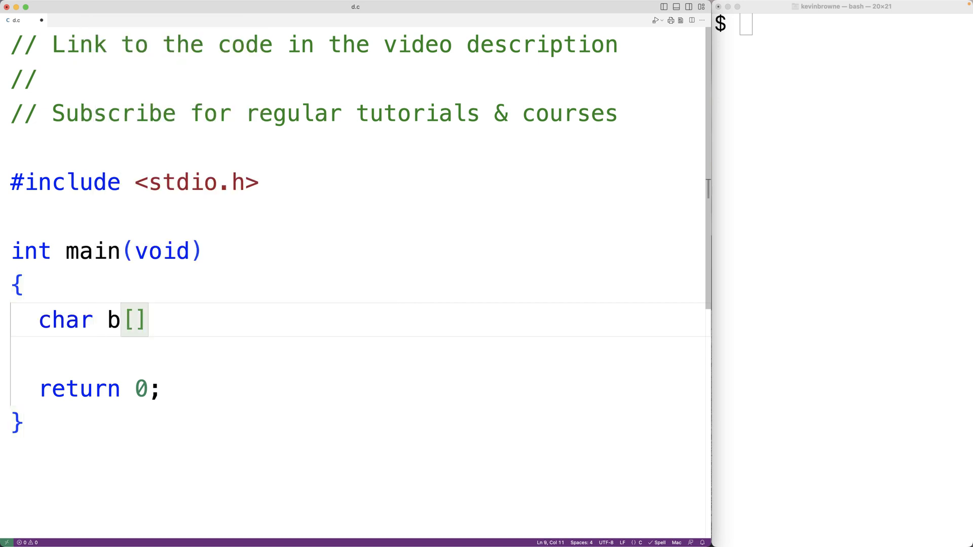
{"action": "type", "text": "= \"\""}
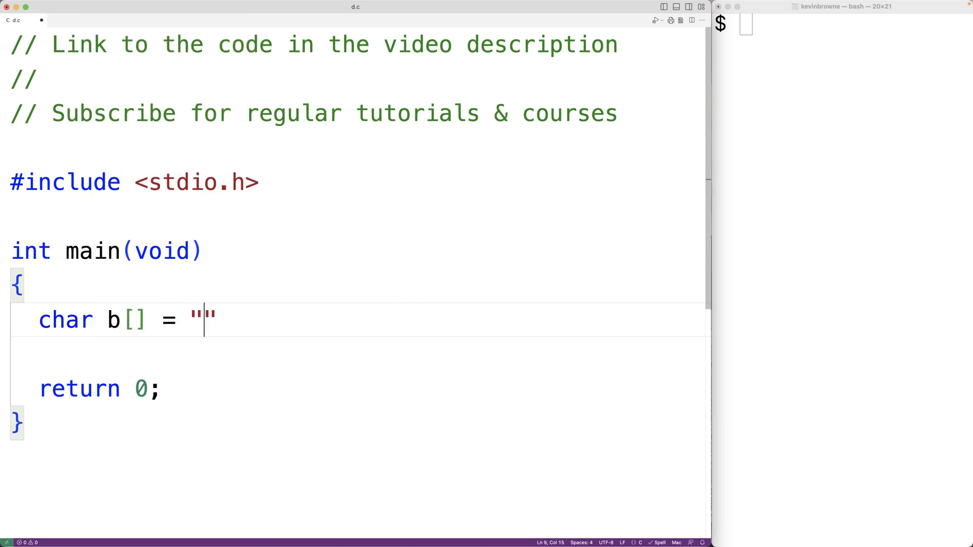
{"action": "type", "text": "A simp"}
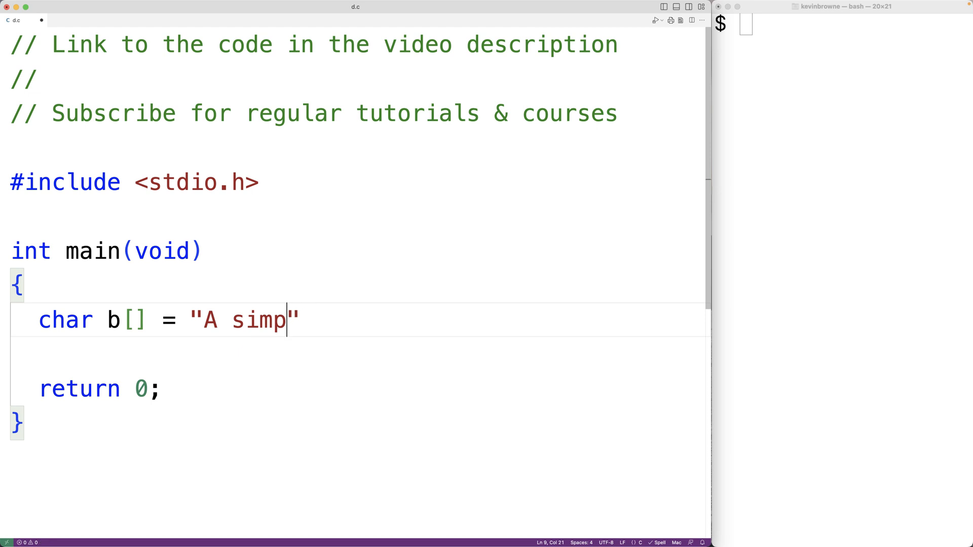
{"action": "type", "text": "le string"}
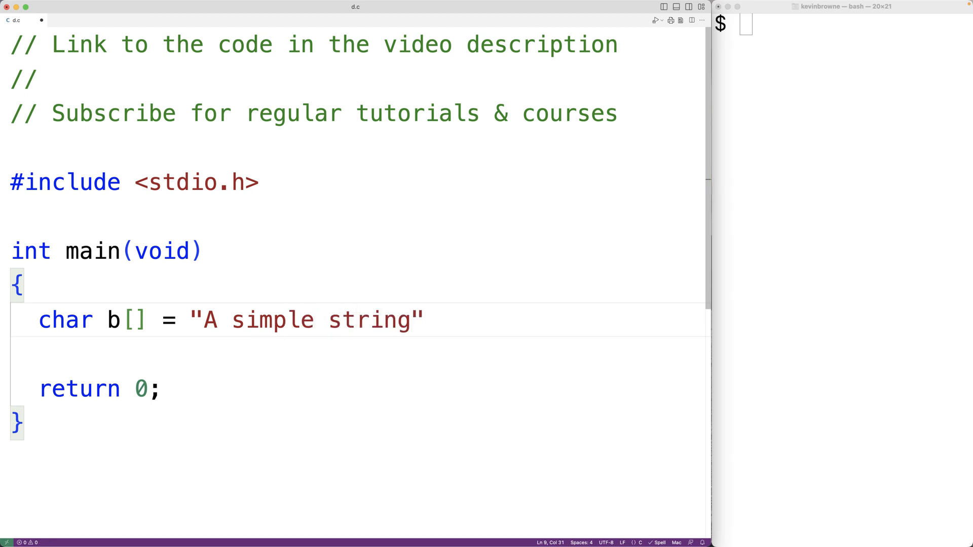
{"action": "type", "text": ".;"}
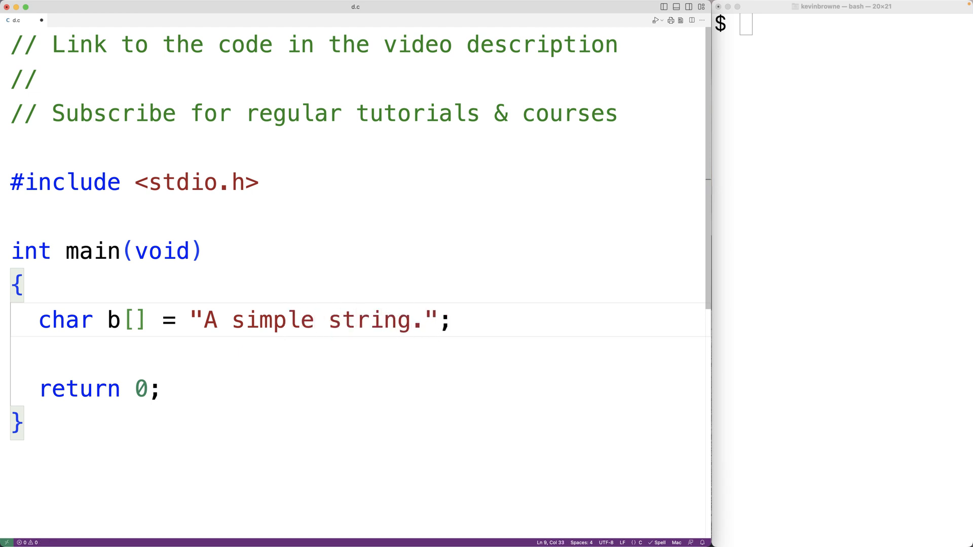
Print the string with printf("%s\n\n", b); so two blank lines follow it
{"action": "type", "text": "printf("}
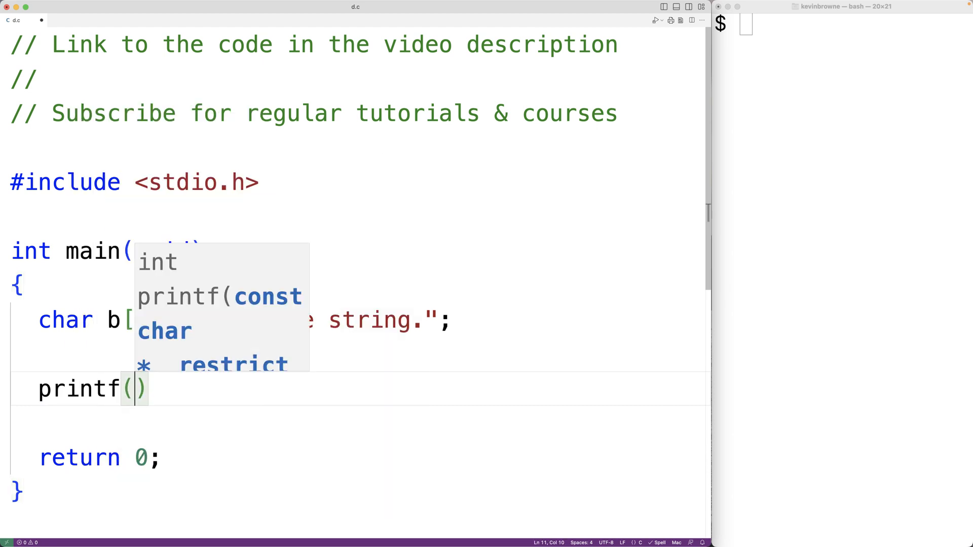
{"action": "type", "text": "\"%s\""}
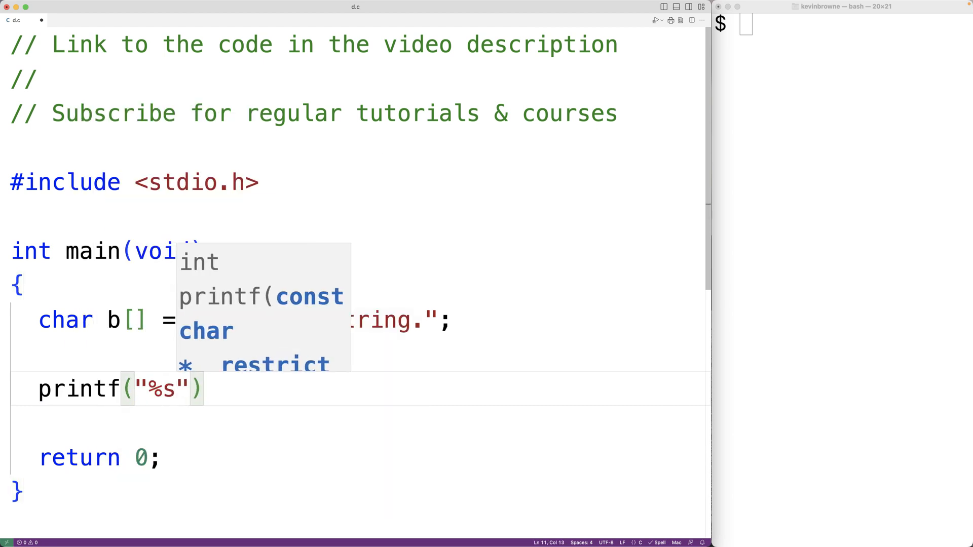
{"action": "type", "text": "\\n\\n"}
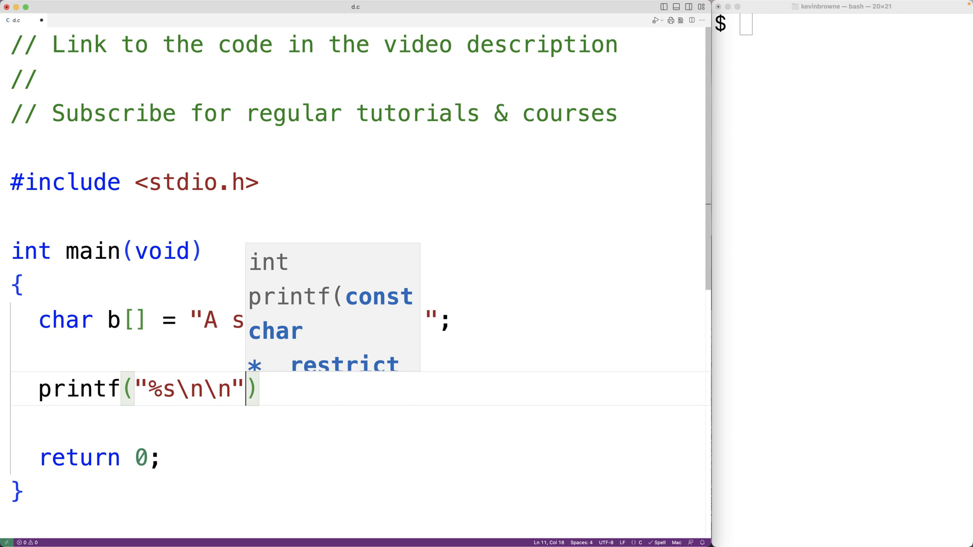
{"action": "type", "text": ", b"}
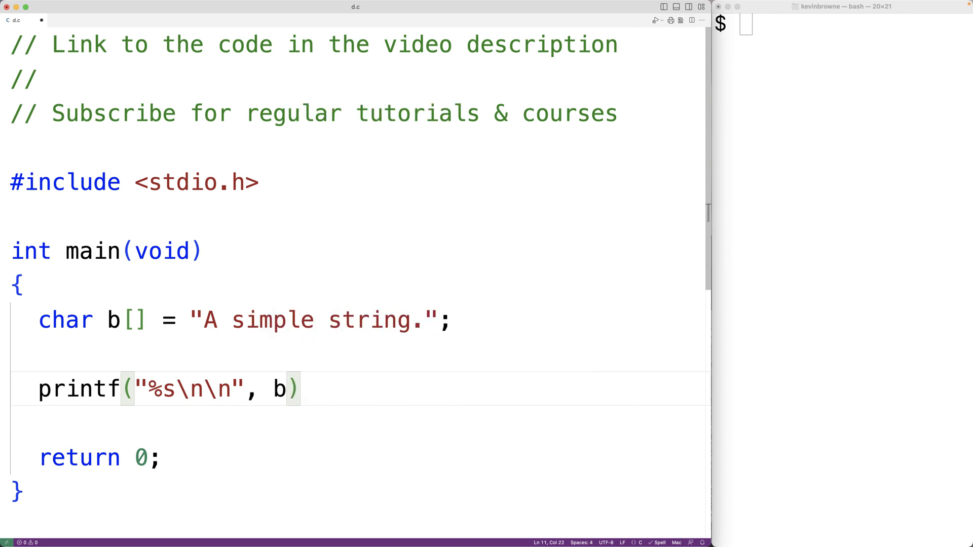
{"action": "type", "text": ";"}
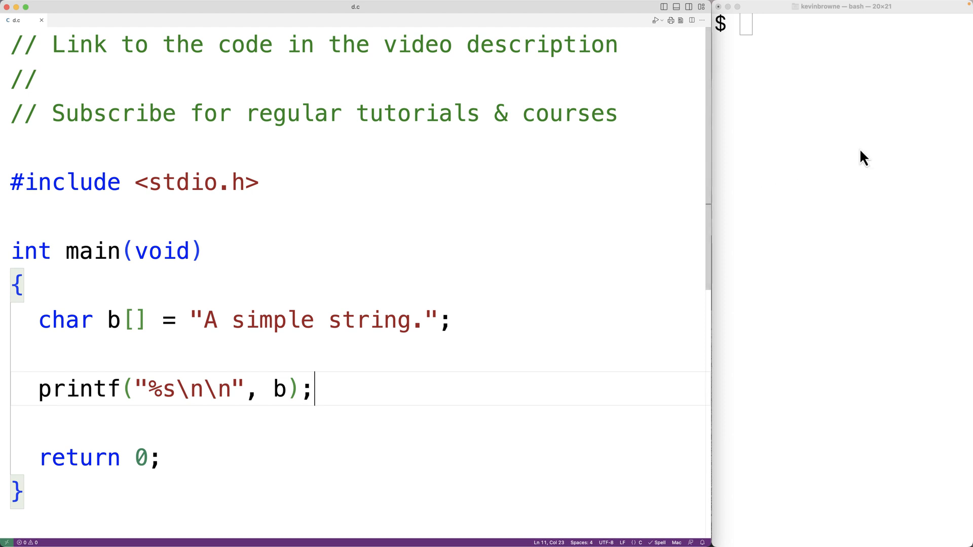
Compile d.c with gcc -o d d.c in the terminal
{"action": "type", "text": "gcc -o d"}
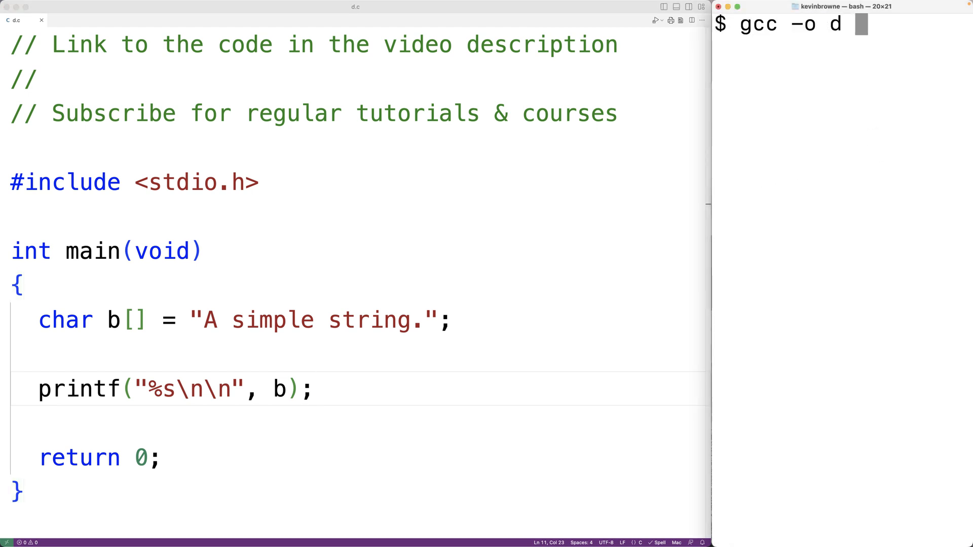
{"action": "key", "text": "enter"}
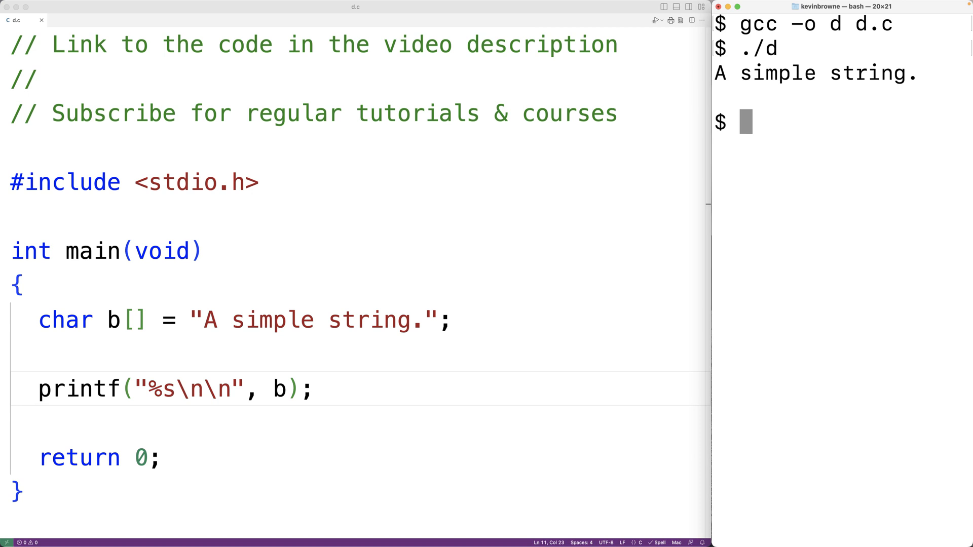
Append 'Another sentence in the string.' on its own line; gcc now reports missing-terminator errors
{"action": "type", "text": "\" \""}
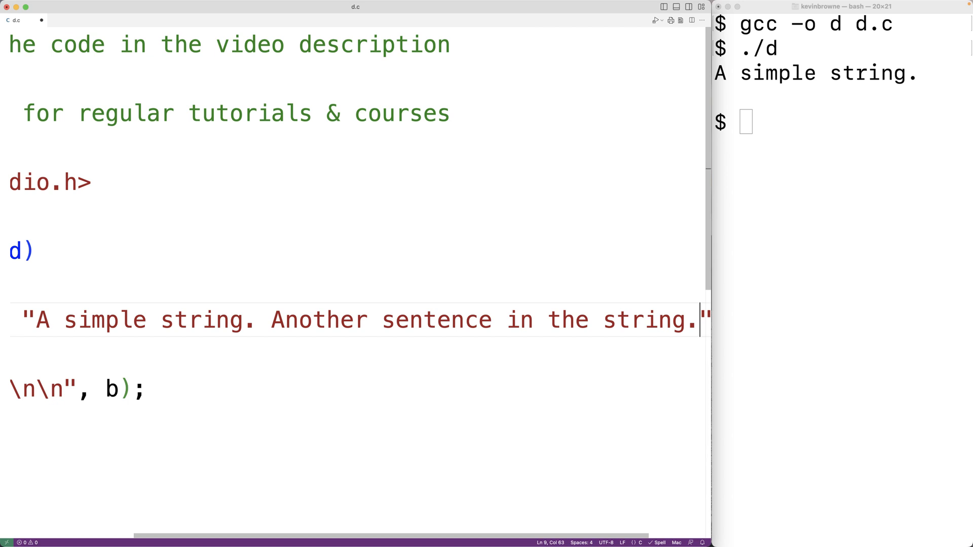
{"action": "key", "text": "Left"}
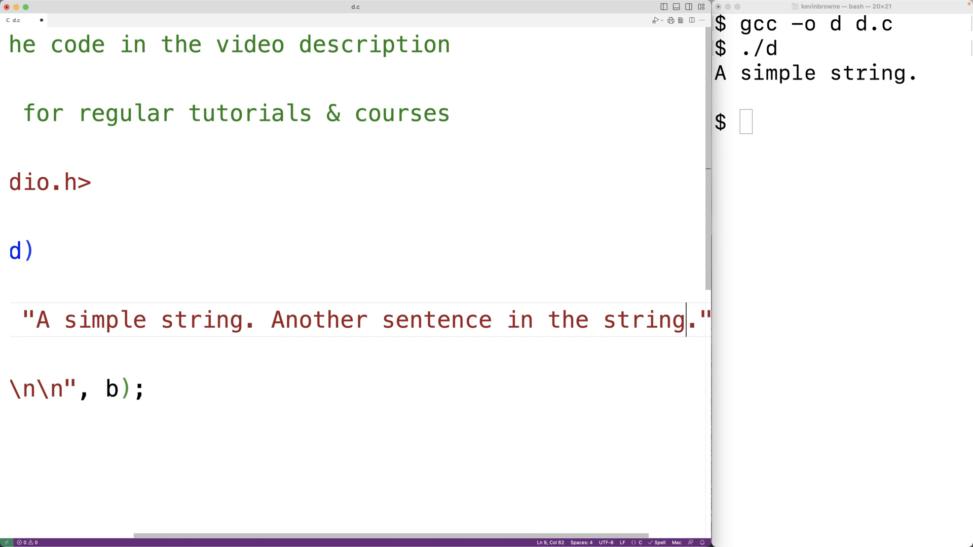
{"action": "left_click", "coordinate": [410, 319]}
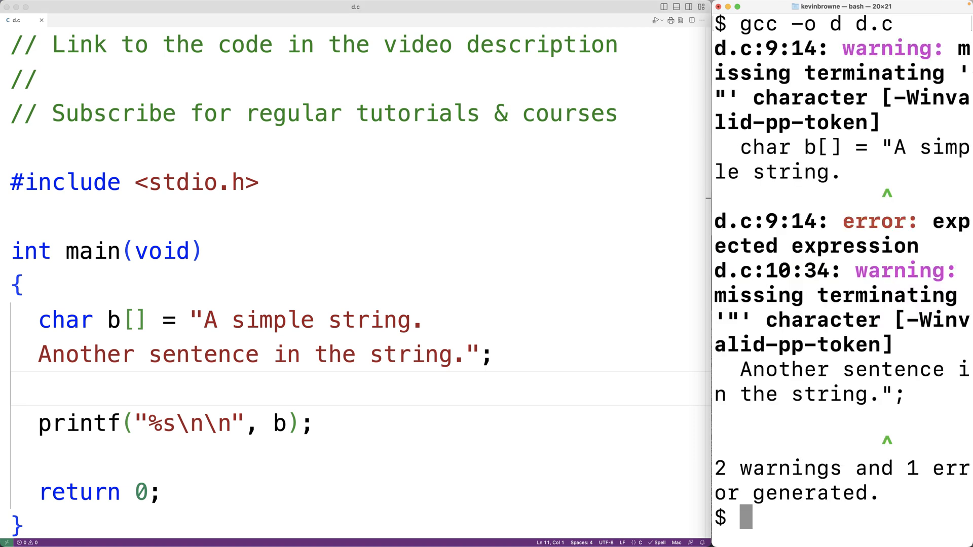
{"action": "left_click_drag", "start_coordinate": [842, 221], "coordinate": [925, 245]}
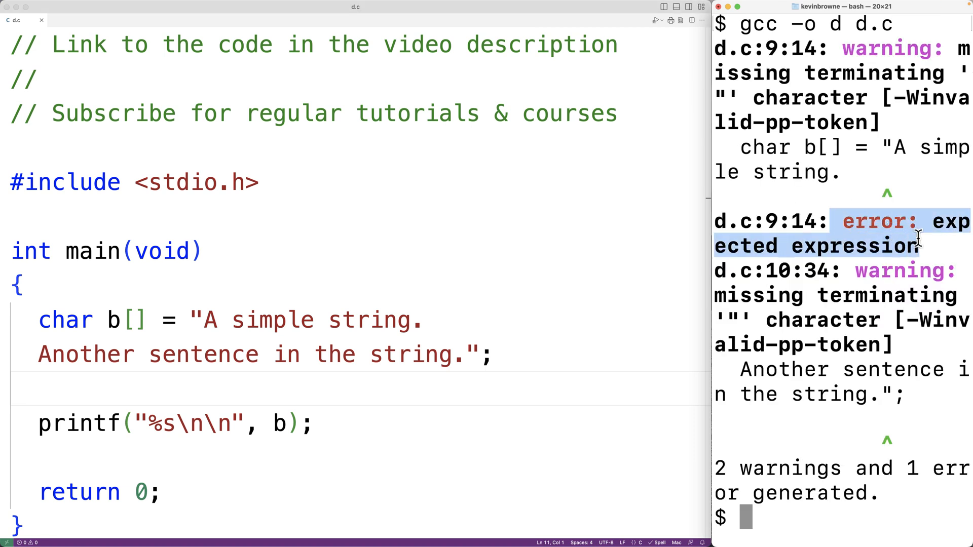
{"action": "left_click", "coordinate": [435, 319]}
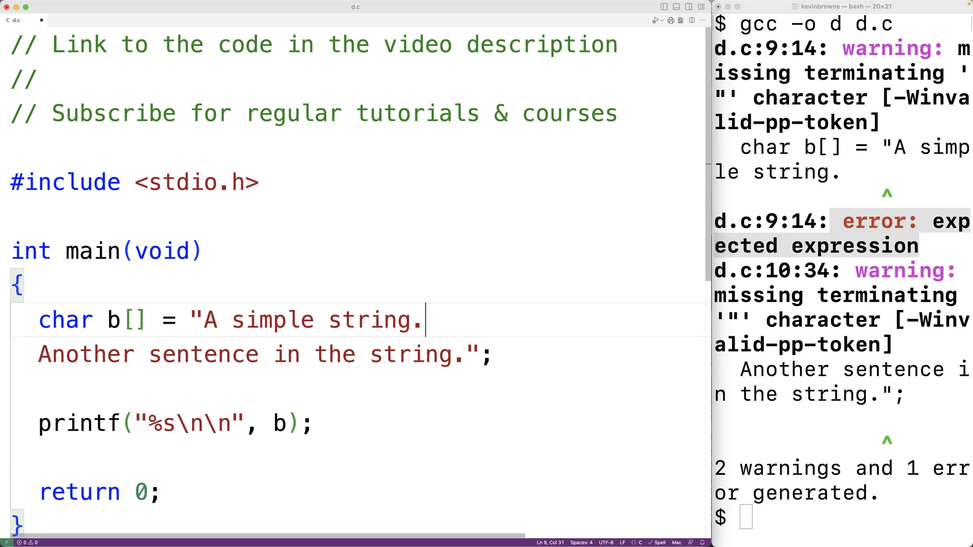
Close each line as its own quoted literal, then run ./d to print both sentences joined
{"action": "type", "text": "\""}
{"action": "left_click", "coordinate": [843, 518]}
{"action": "type", "text": "gcc -o d d.c"}
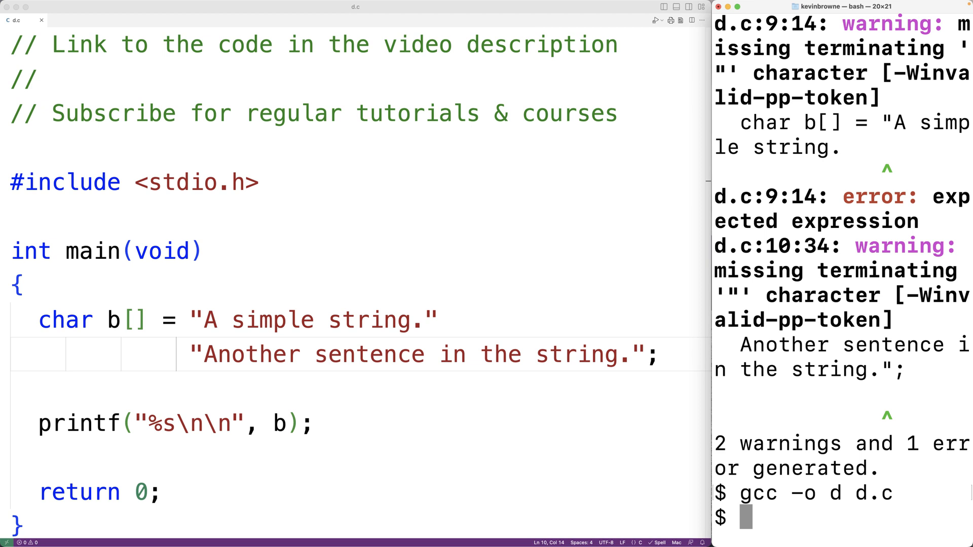
{"action": "type", "text": "./d"}
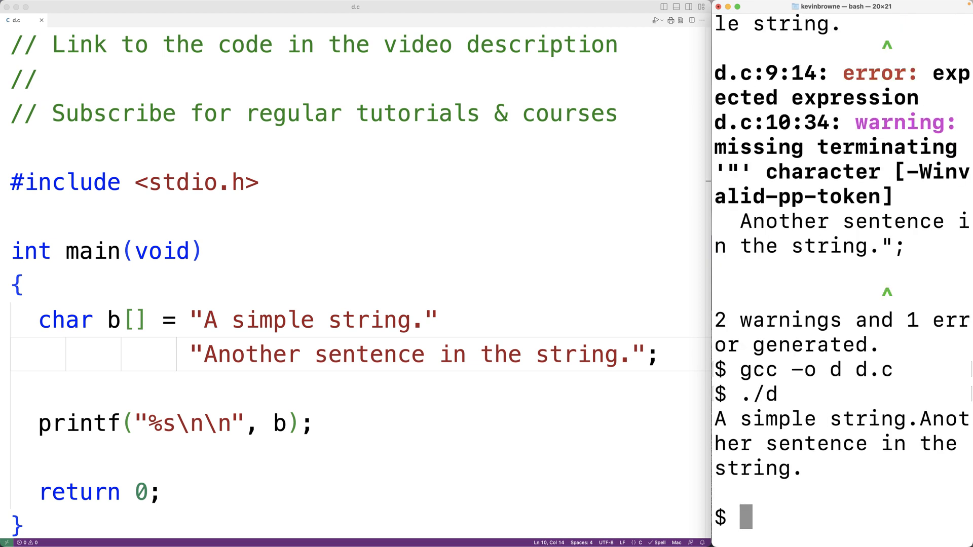
{"action": "mouse_move", "coordinate": [919, 417]}
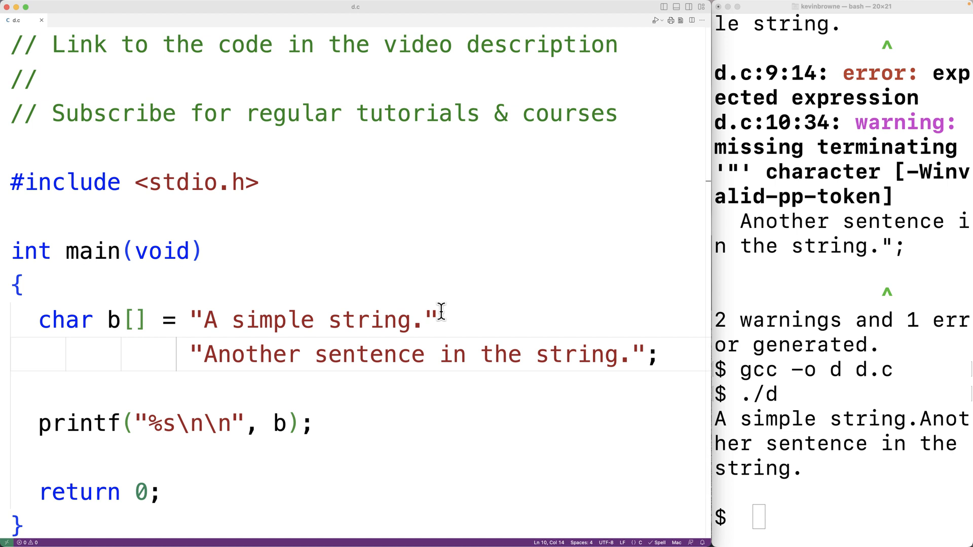
{"action": "left_click_drag", "start_coordinate": [441, 320], "coordinate": [192, 355]}
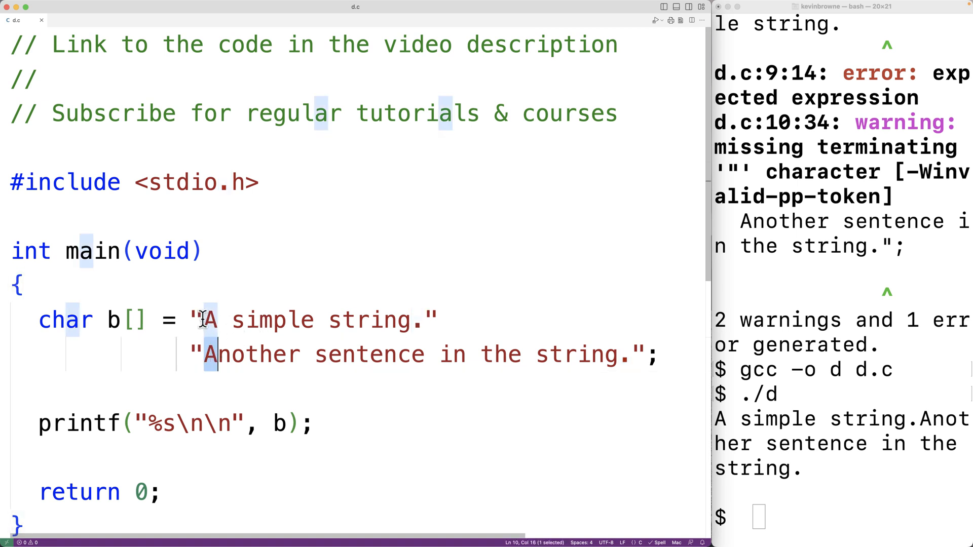
{"action": "left_click_drag", "start_coordinate": [206, 319], "coordinate": [620, 355]}
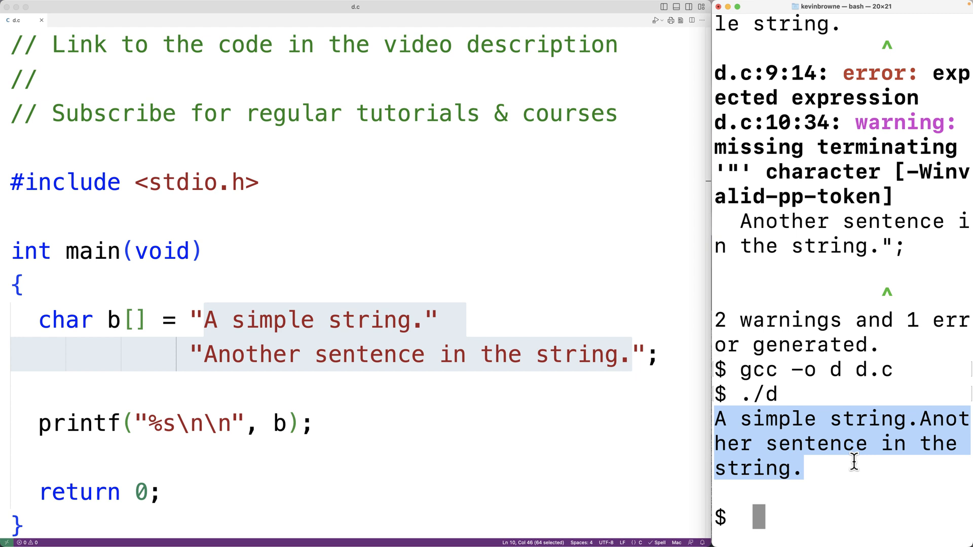
{"action": "mouse_move", "coordinate": [742, 503]}
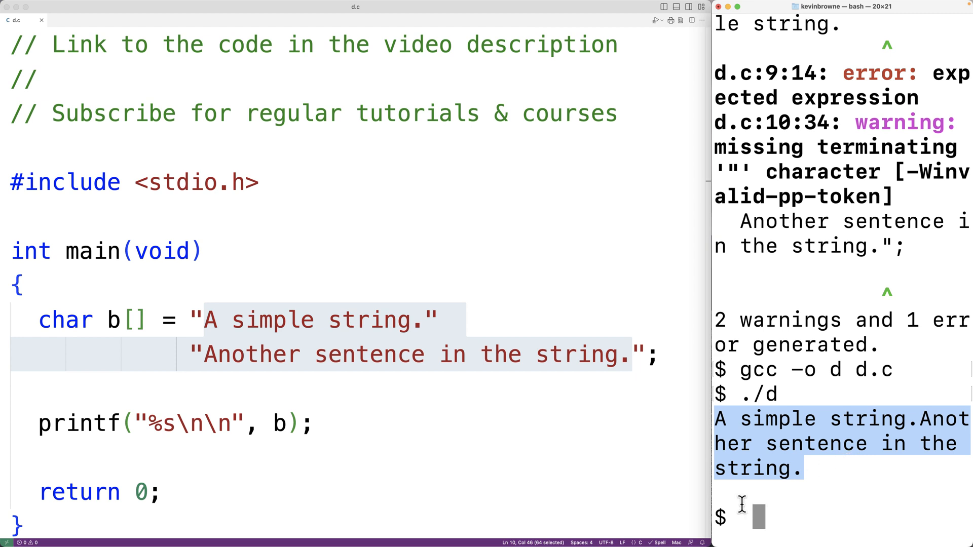
{"action": "mouse_move", "coordinate": [768, 459]}
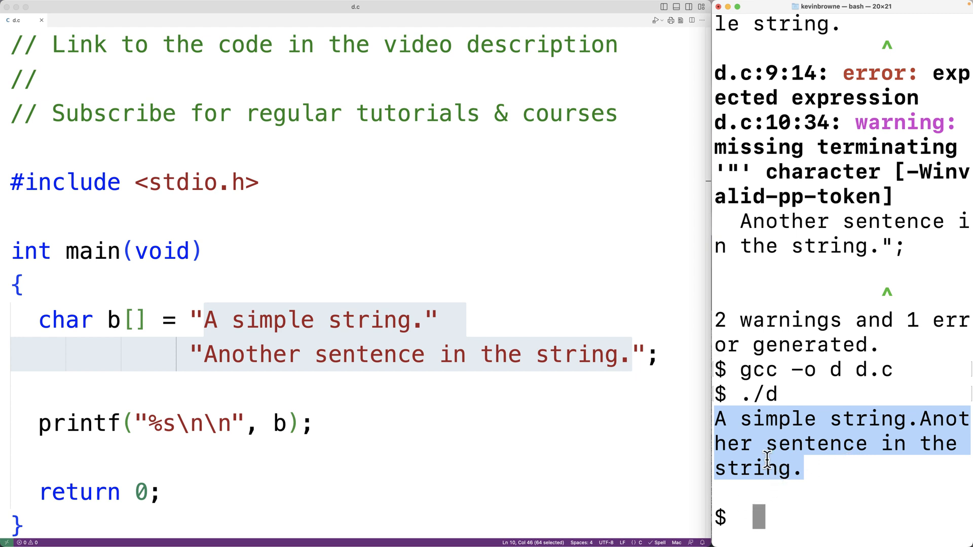
{"action": "mouse_move", "coordinate": [412, 320]}
{"action": "type", "text": " \\n"}
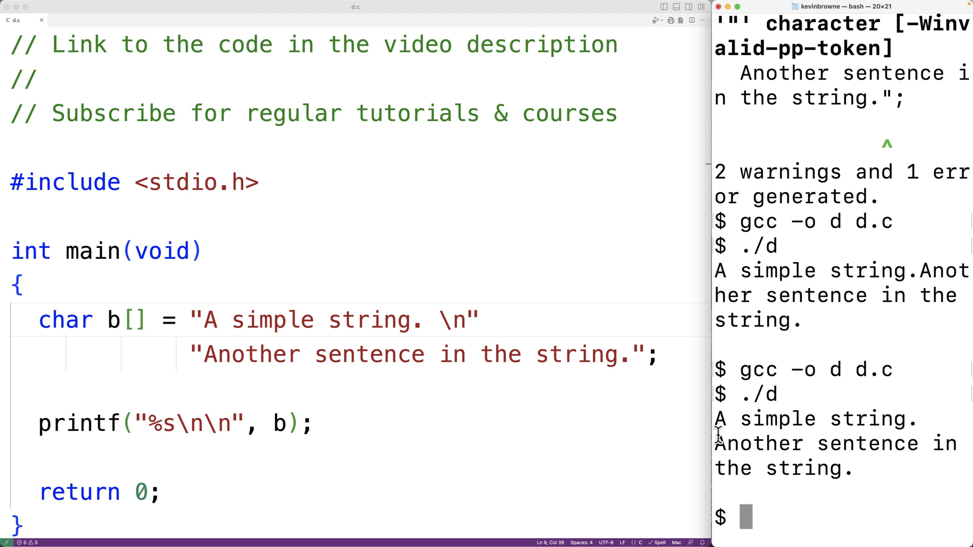
Highlight the second sentence now printed on its own line after adding \n
{"action": "left_click_drag", "start_coordinate": [715, 443], "coordinate": [862, 469]}
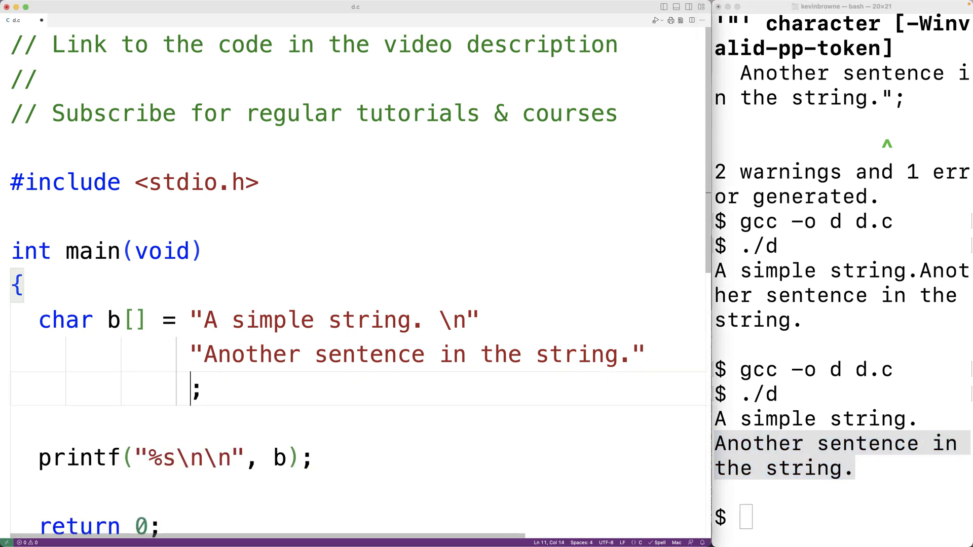
Add "A third sentence." and "A fourth sentence." as new literal lines
{"action": "type", "text": "\"A third s"}
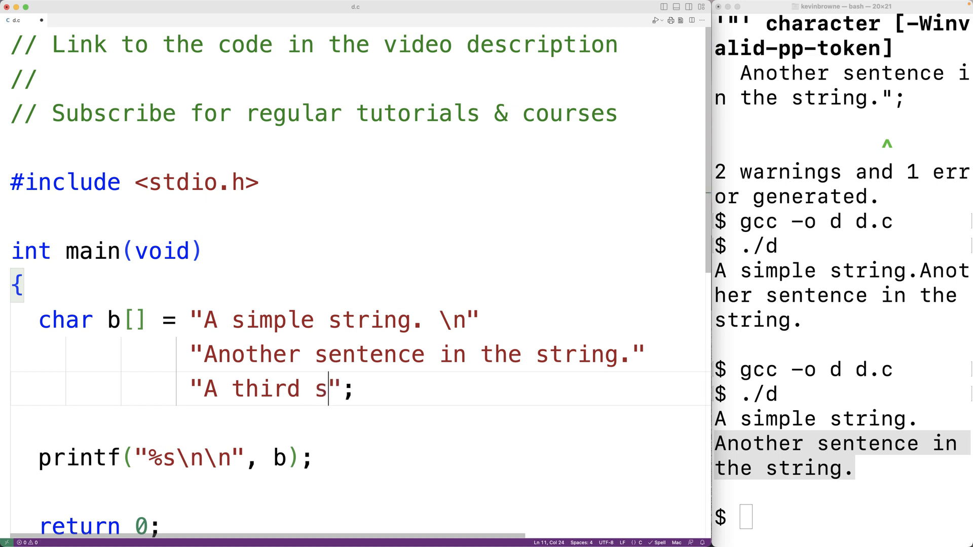
{"action": "type", "text": "entence."}
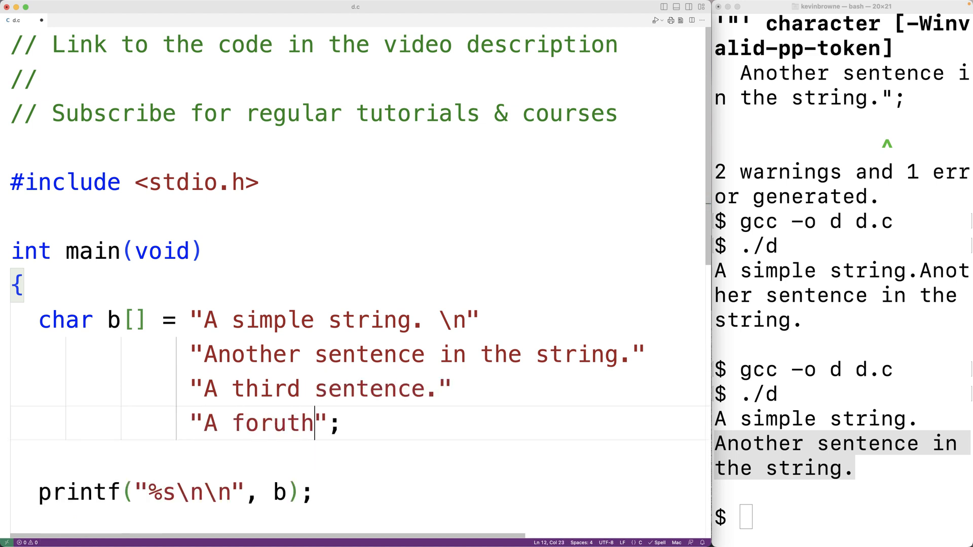
{"action": "key", "text": "Backspace"}
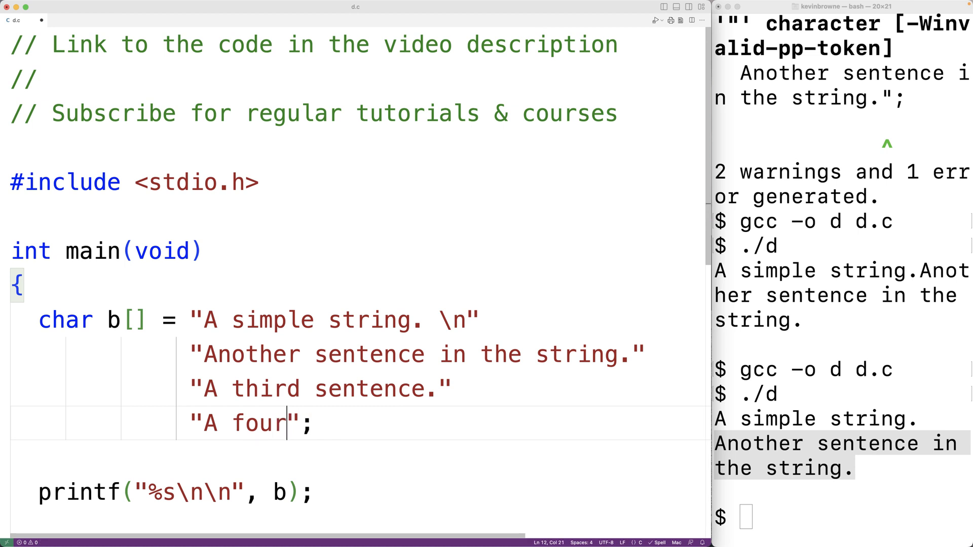
{"action": "type", "text": "th sentence."}
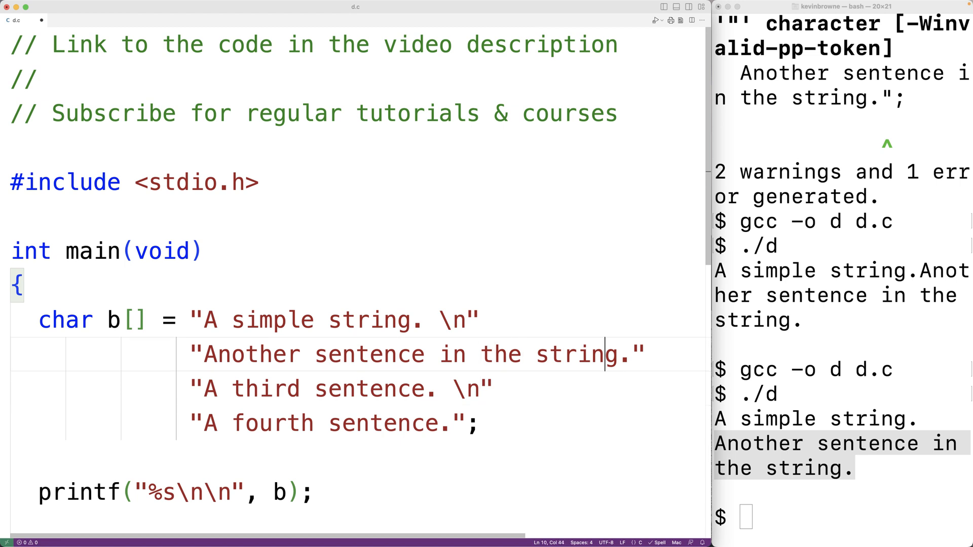
End each new literal with \n and recompile with gcc -o d d.c
{"action": "type", "text": "\\n"}
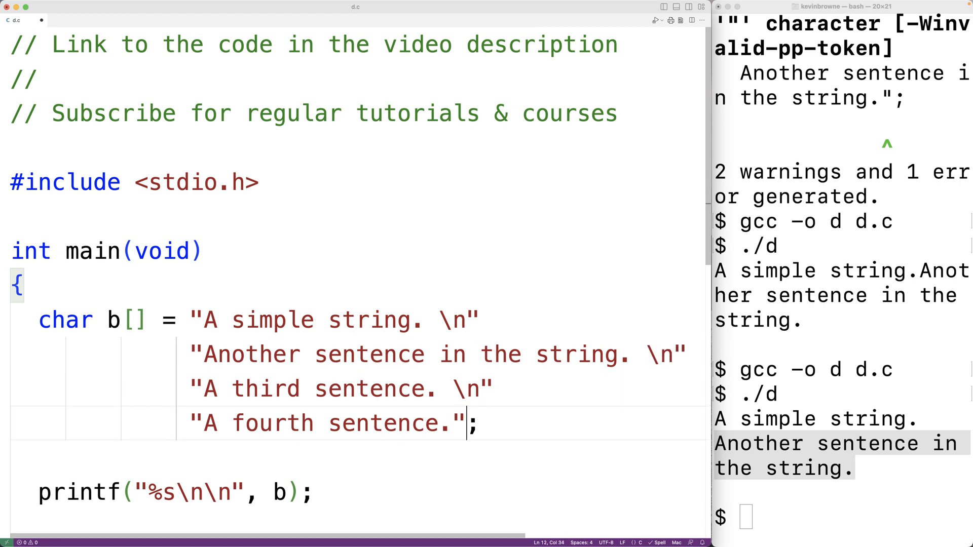
{"action": "type", "text": "\\n"}
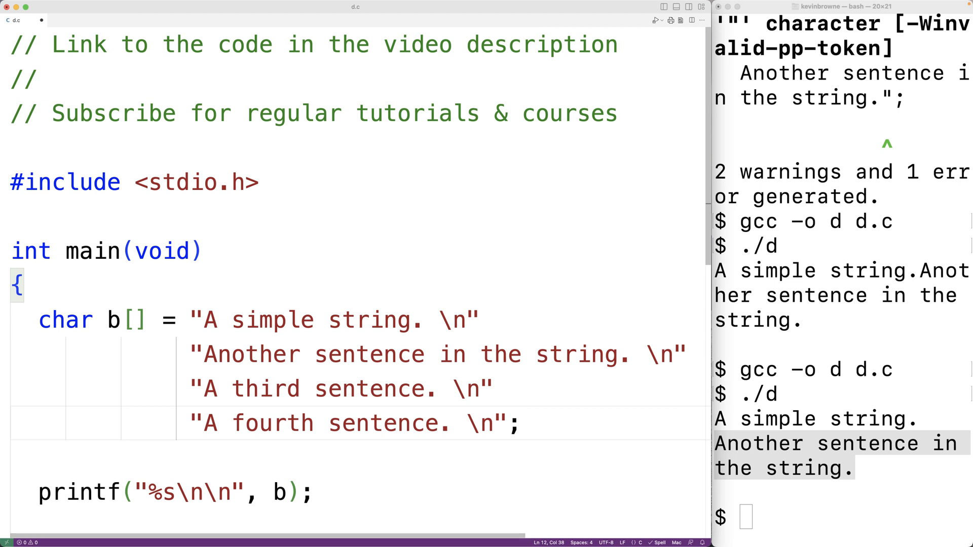
{"action": "type", "text": "gcc -o d d.c"}
{"action": "type", "text": "./d"}
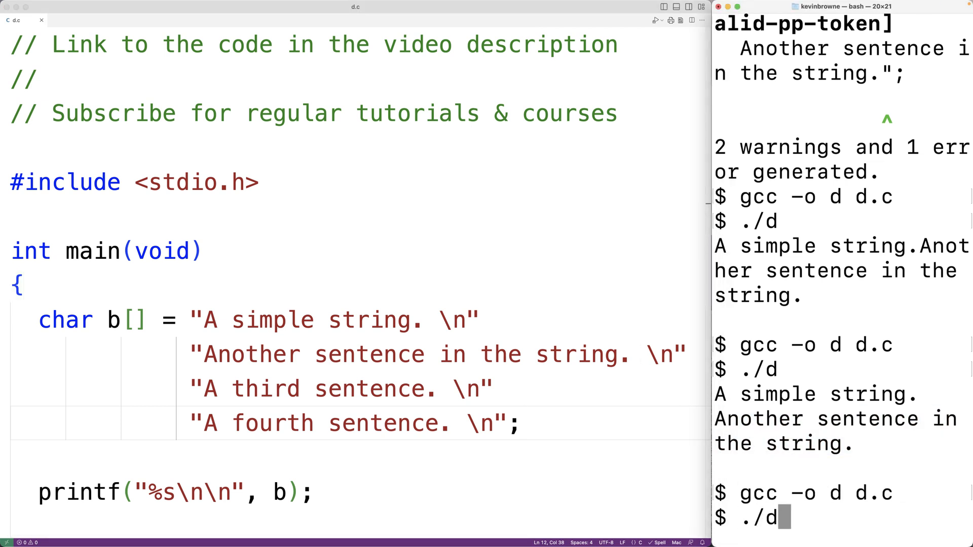
Run ./d so all four sentences print on separate lines
{"action": "key", "text": "Enter"}
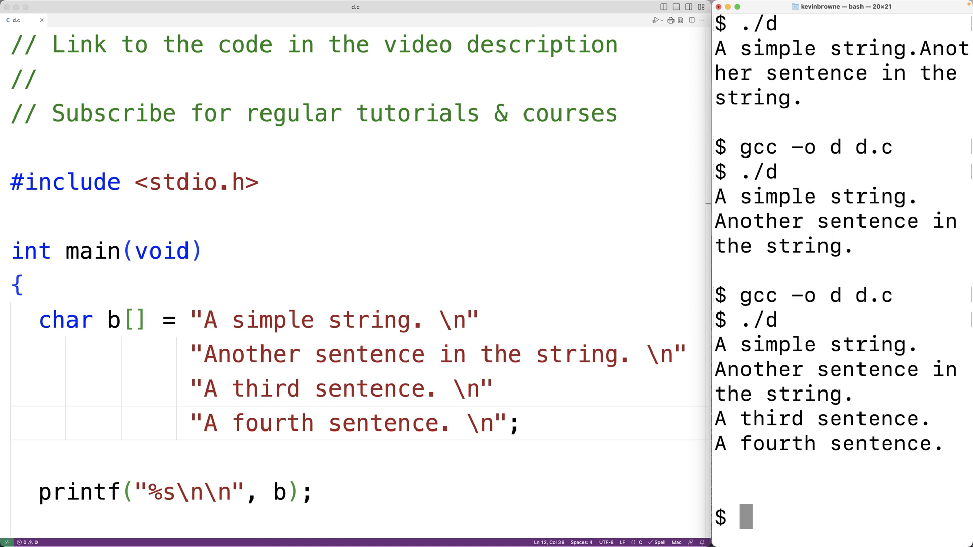